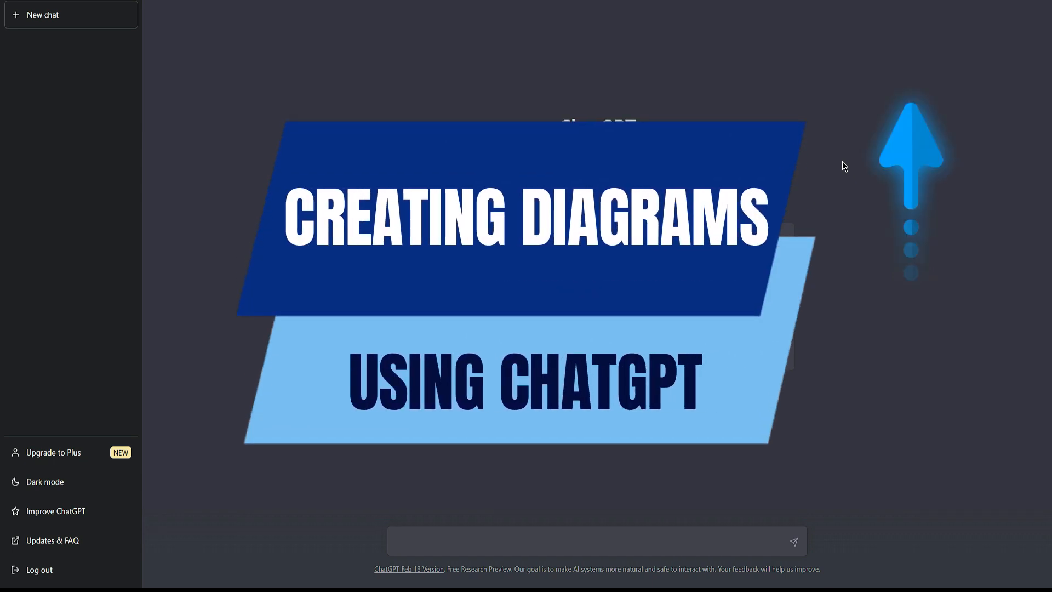
# Paste the 'Page 4' template and ask ChatGPT to write a School Management System proposal.
pyautogui.click(597, 540)
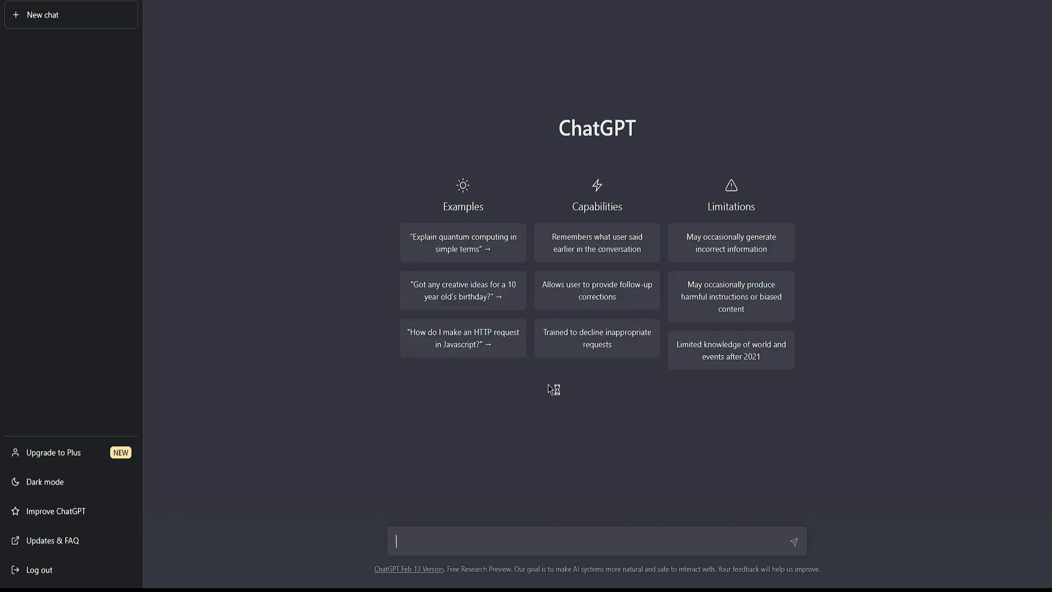
pyautogui.moveTo(549, 389)
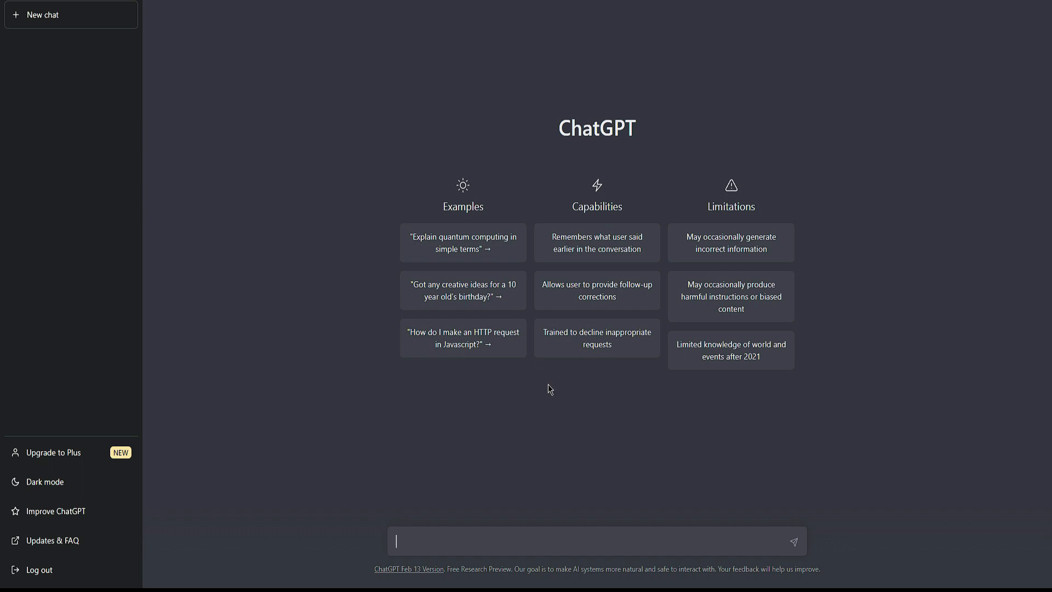
pyautogui.moveTo(559, 400)
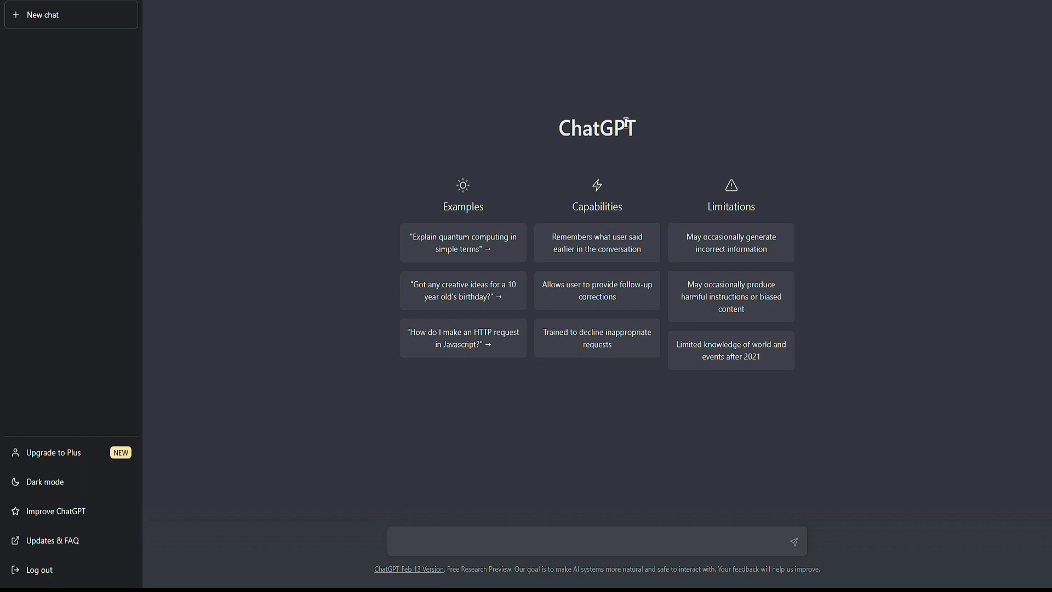
pyautogui.moveTo(691, 121)
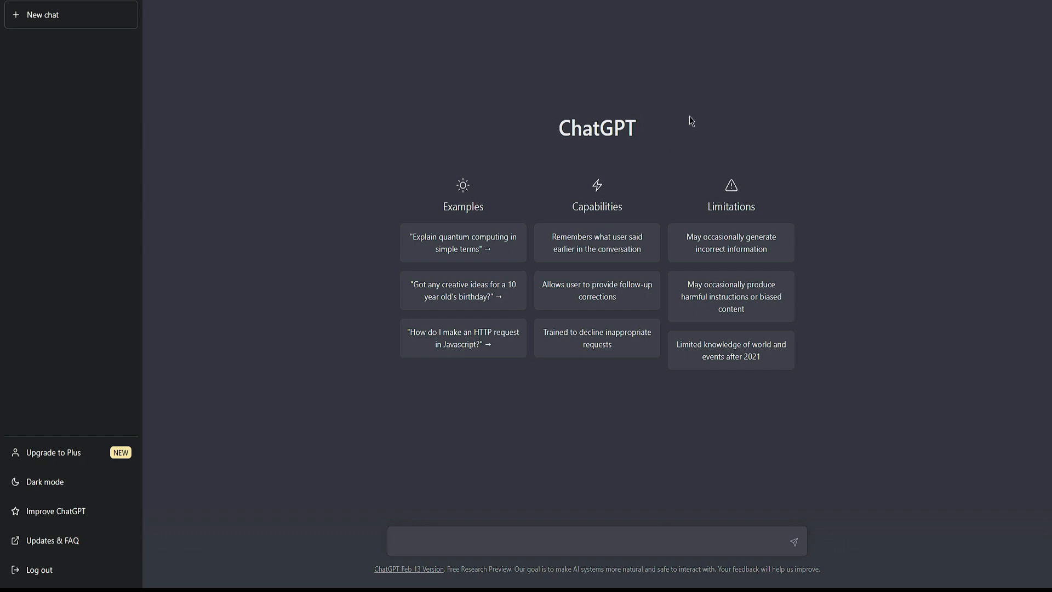
pyautogui.moveTo(585, 176)
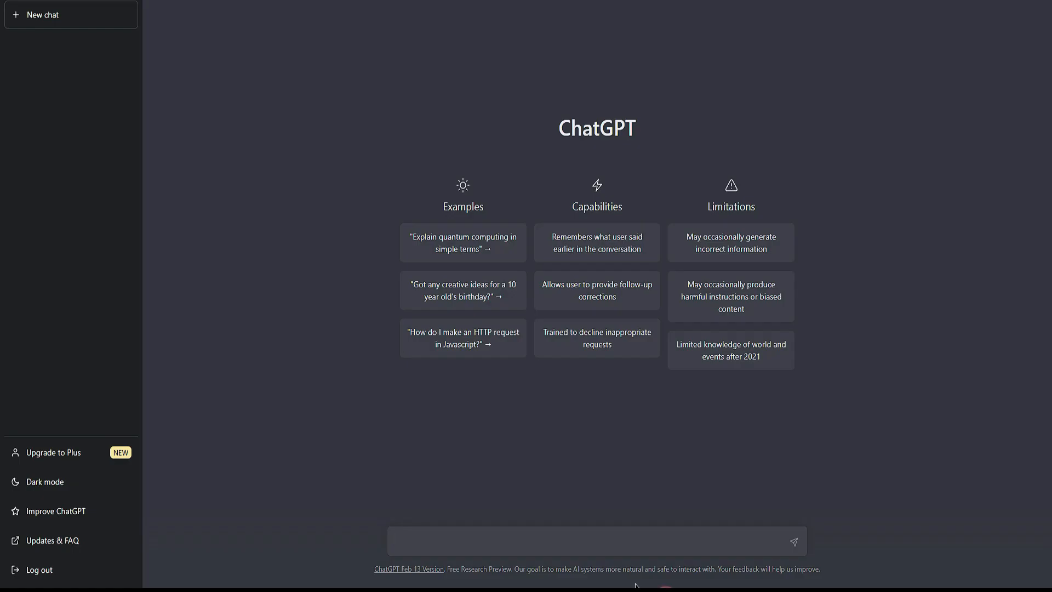
pyautogui.write('Page 4')
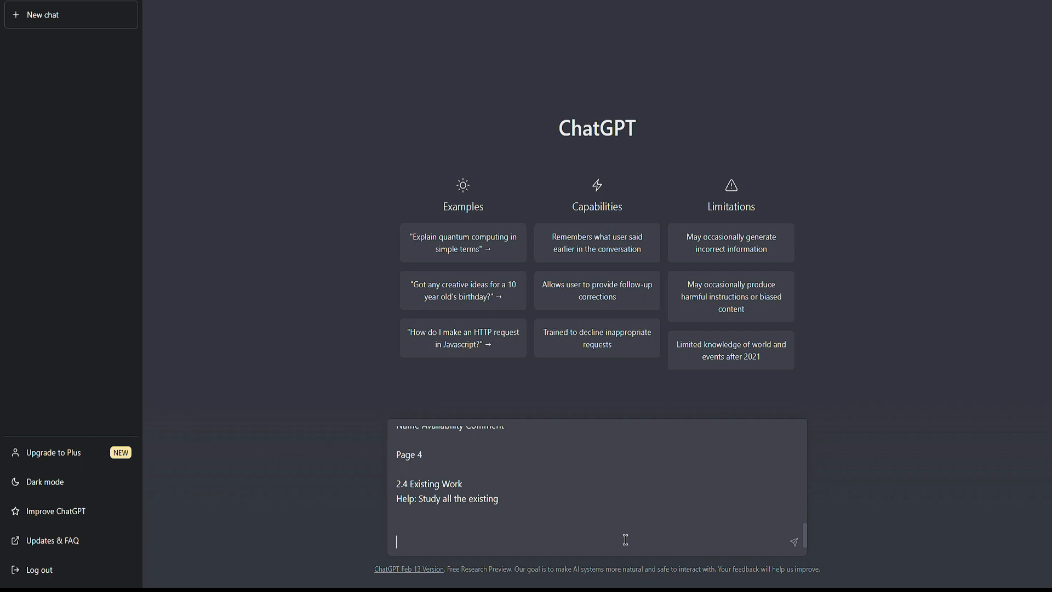
pyautogui.write('Write a proposal for the given temp')
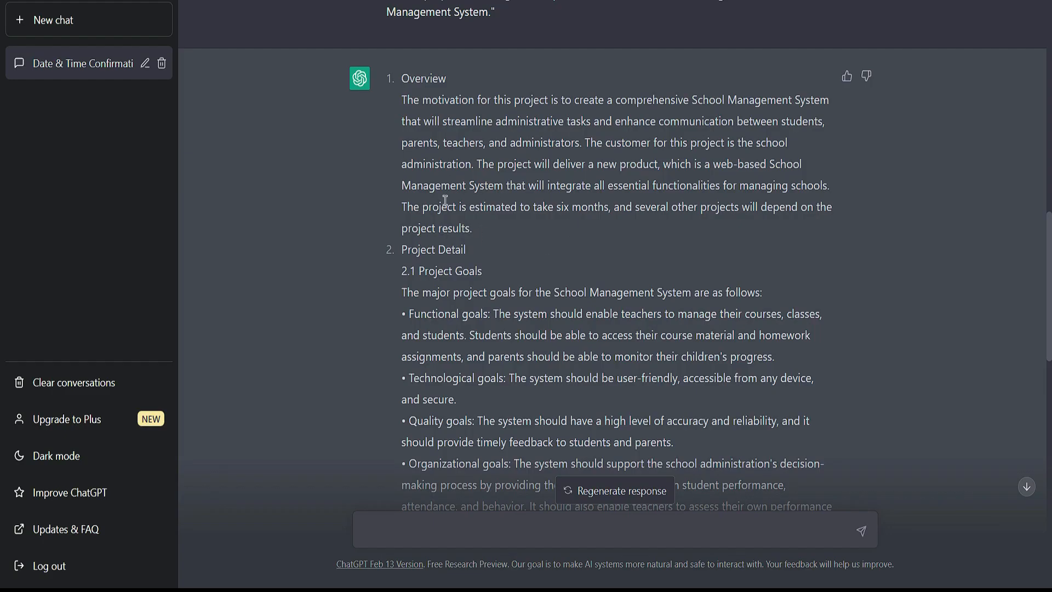
pyautogui.scroll(-3)
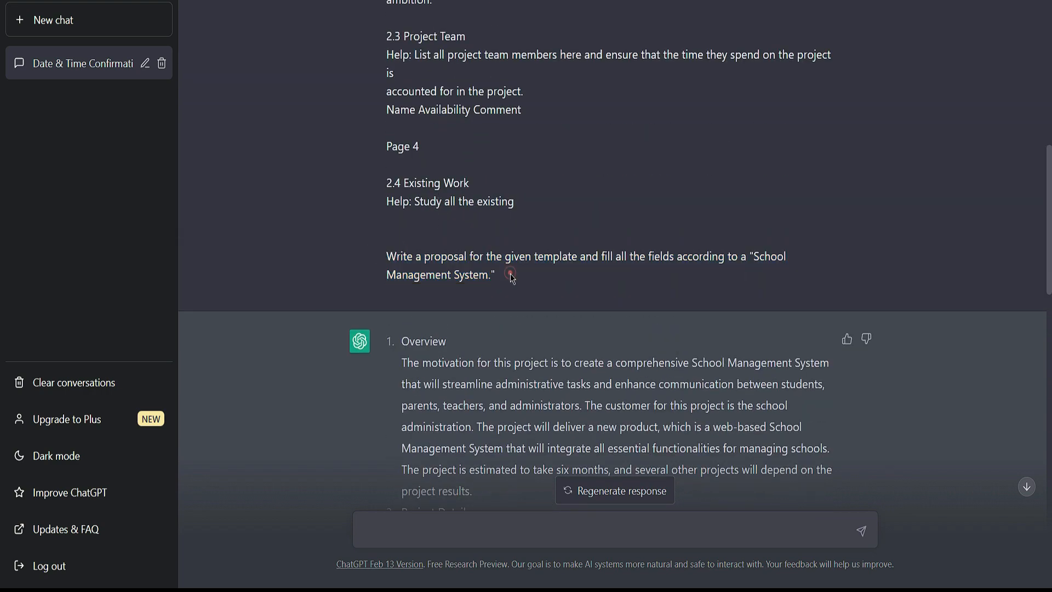
pyautogui.scroll(-3)
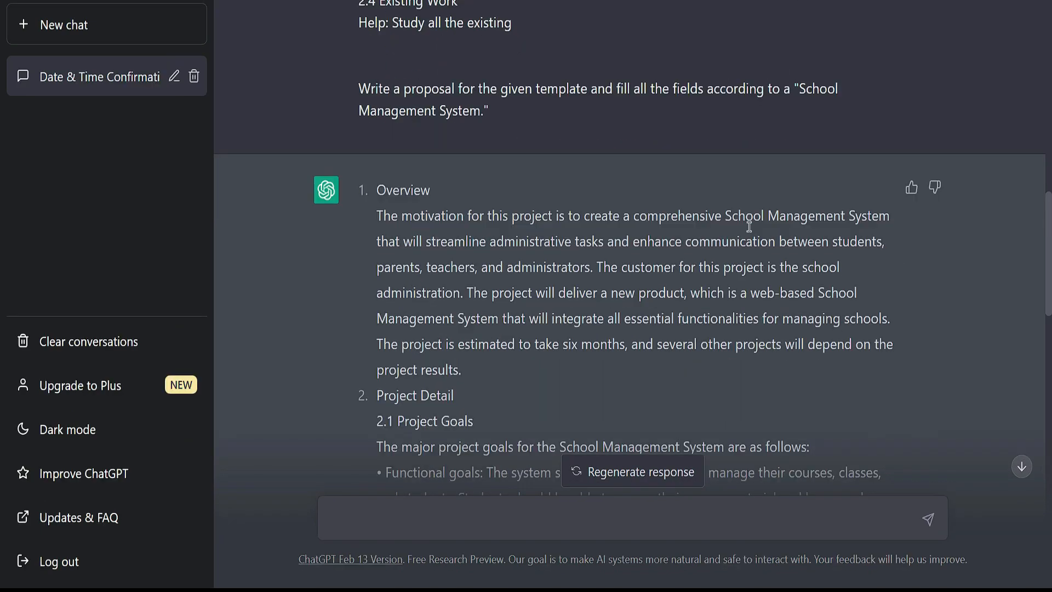
pyautogui.scroll(-3)
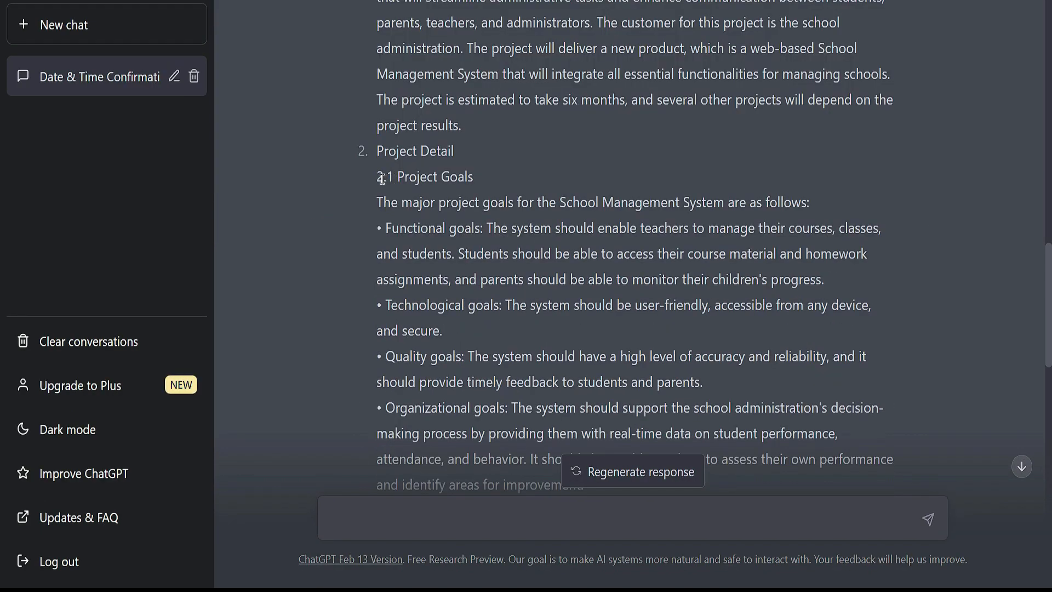
pyautogui.scroll(-3)
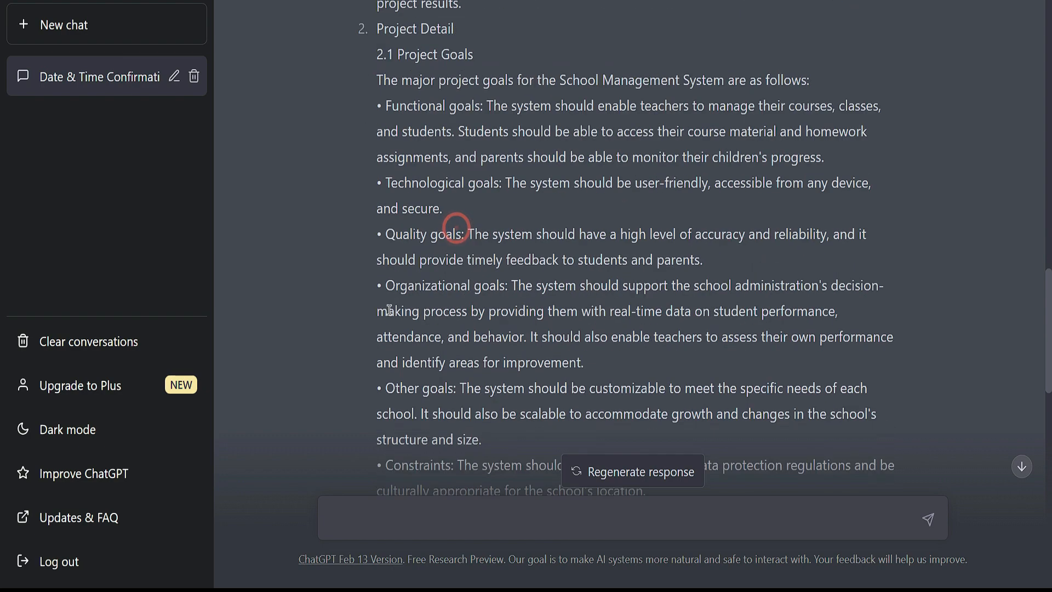
pyautogui.scroll(-3)
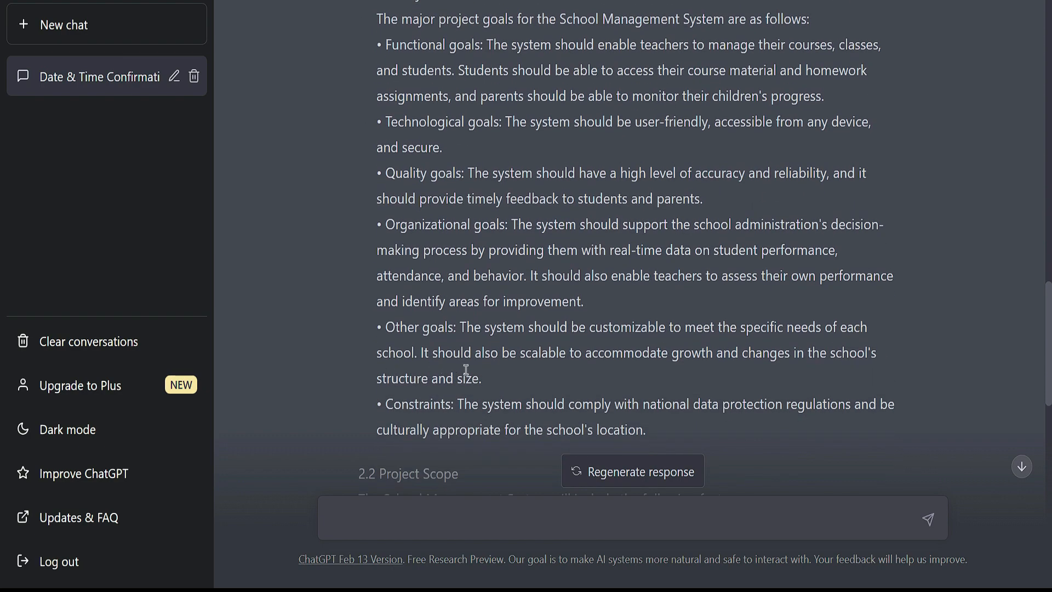
pyautogui.scroll(3)
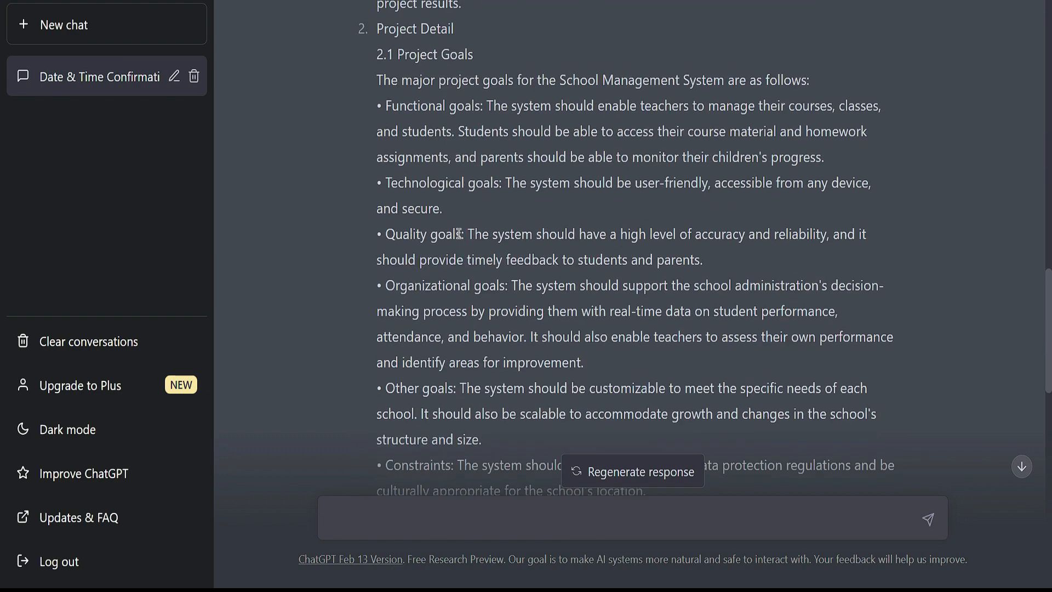
pyautogui.scroll(-3)
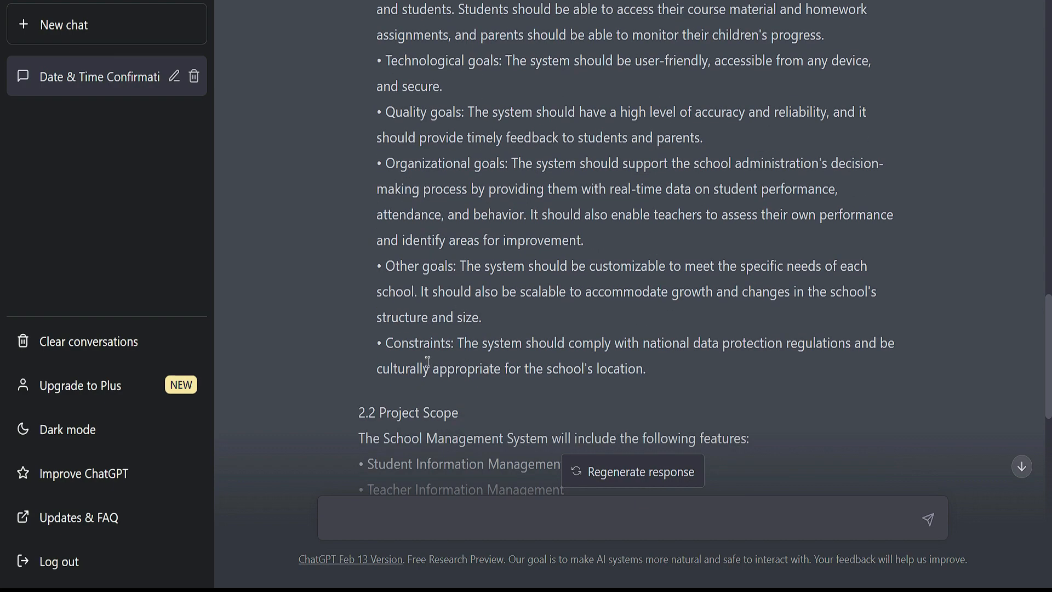
pyautogui.scroll(-3)
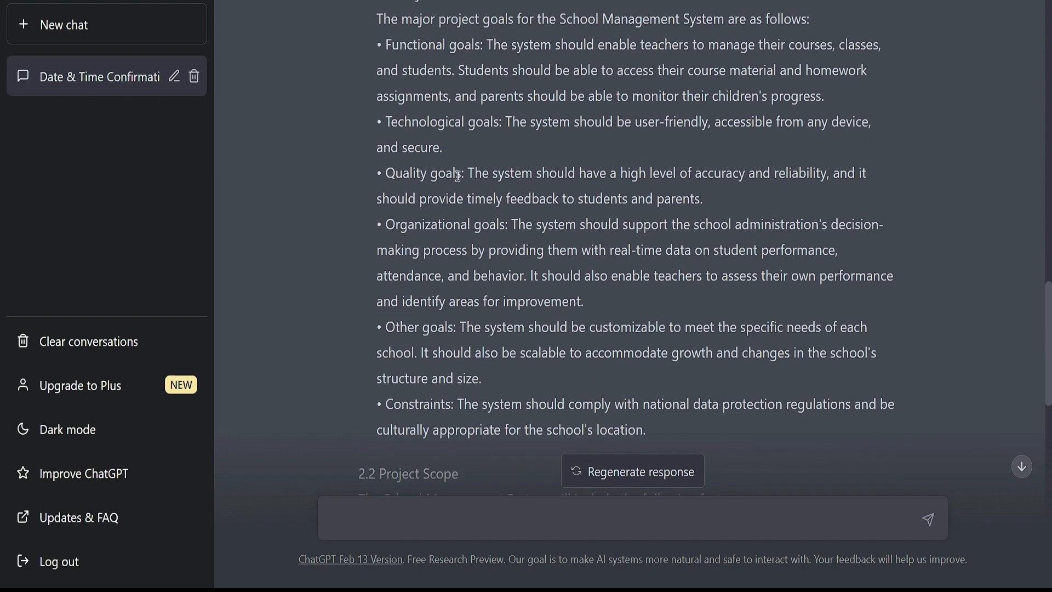
pyautogui.scroll(-3)
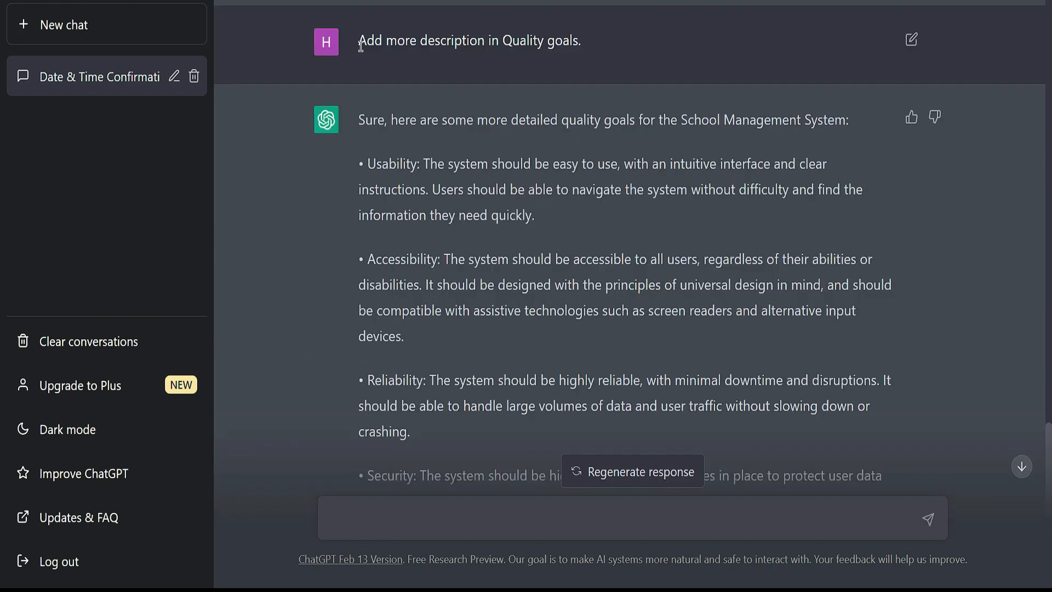
# Scroll past the Project Team table to the 2.4 Existing Work section.
pyautogui.scroll(-3)
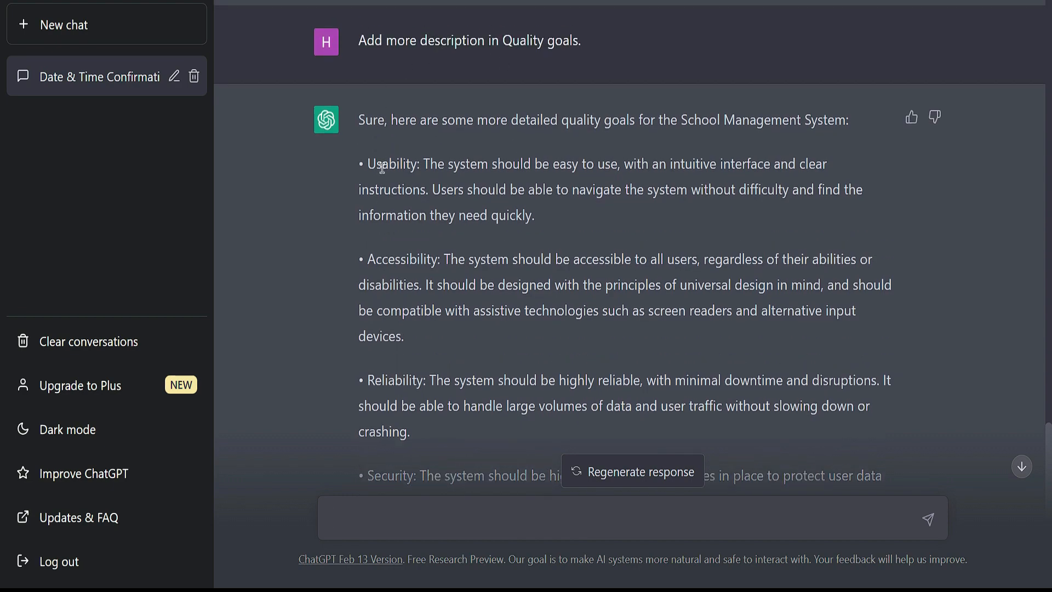
pyautogui.scroll(-3)
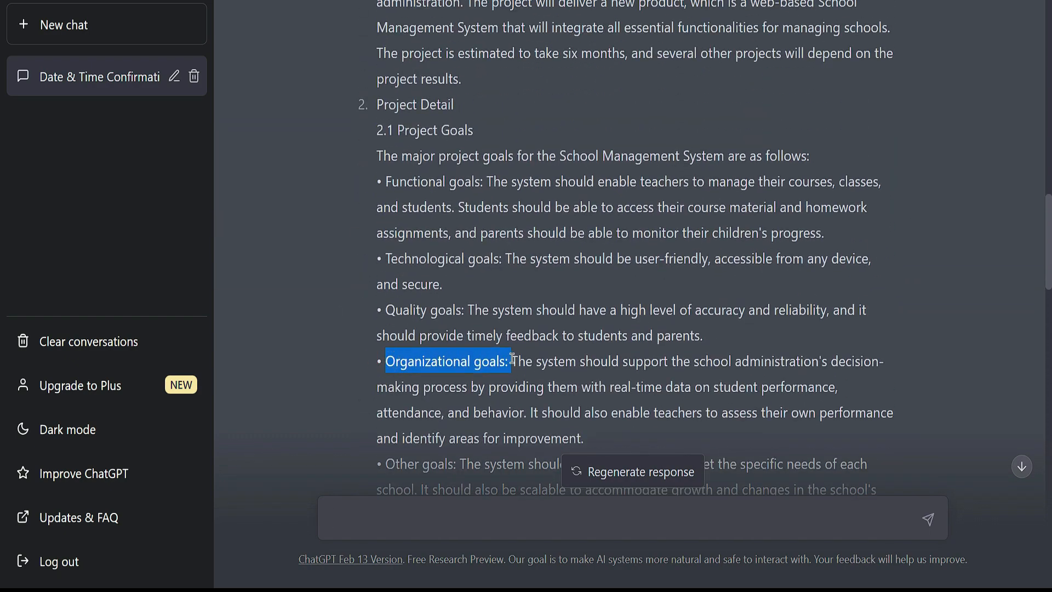
pyautogui.scroll(-3)
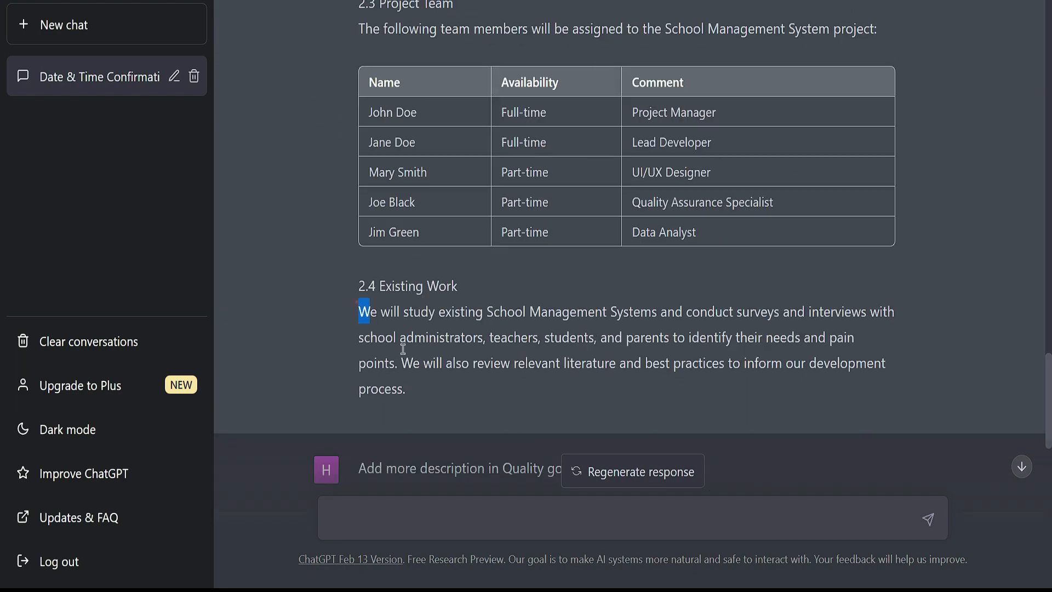
# Ask ChatGPT to 'change' the Existing Work statement into a more detailed version.
pyautogui.click(458, 302)
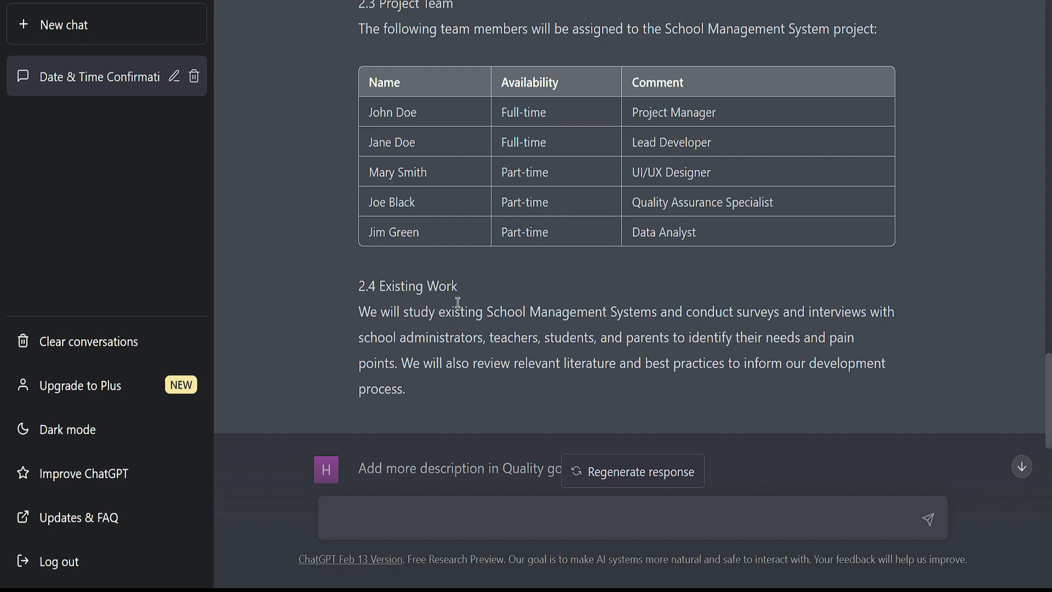
pyautogui.doubleClick(395, 286)
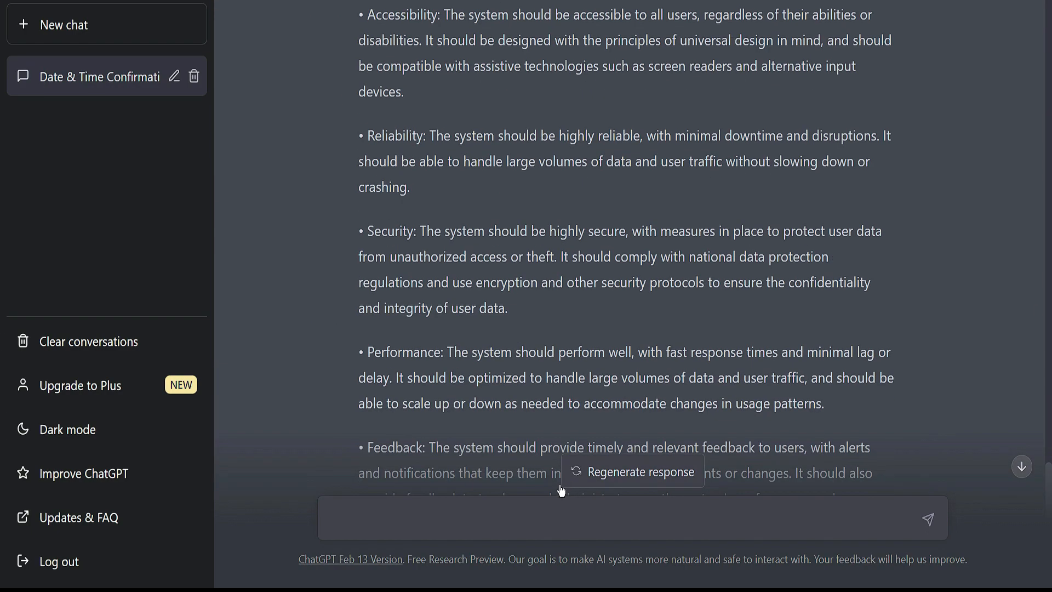
pyautogui.write('change')
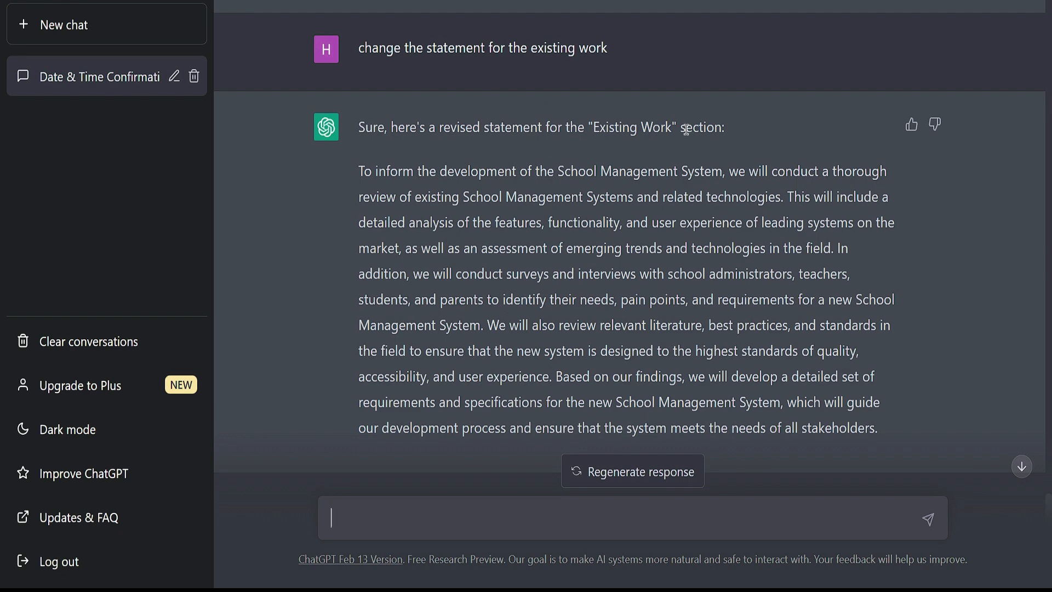
pyautogui.doubleClick(633, 128)
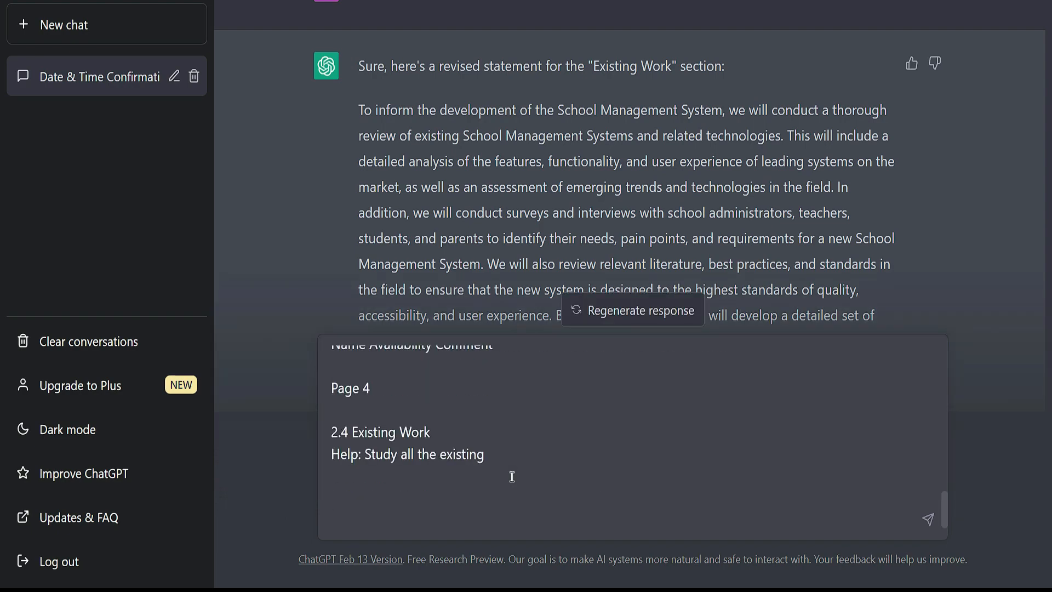
# Send the template asking what's missing, then read the suggested stakeholder, risk and budget additions.
pyautogui.press('Enter')
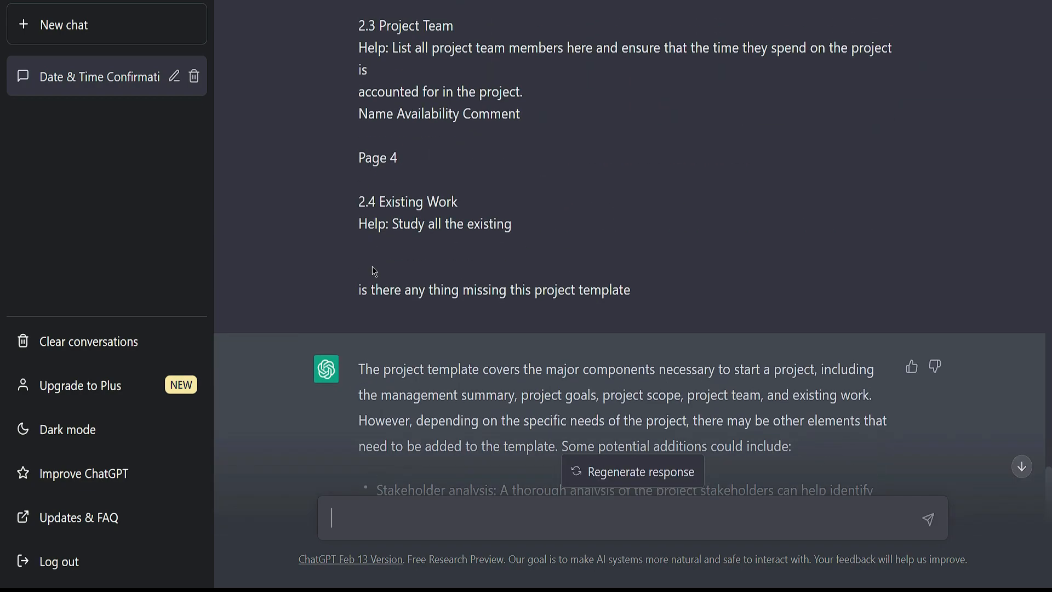
pyautogui.scroll(-3)
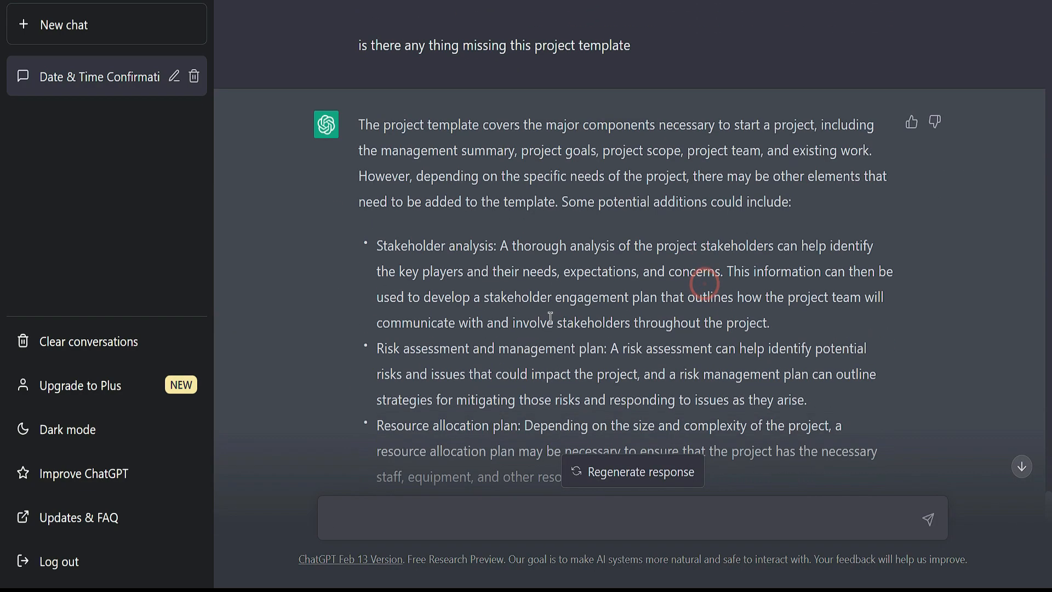
pyautogui.scroll(-3)
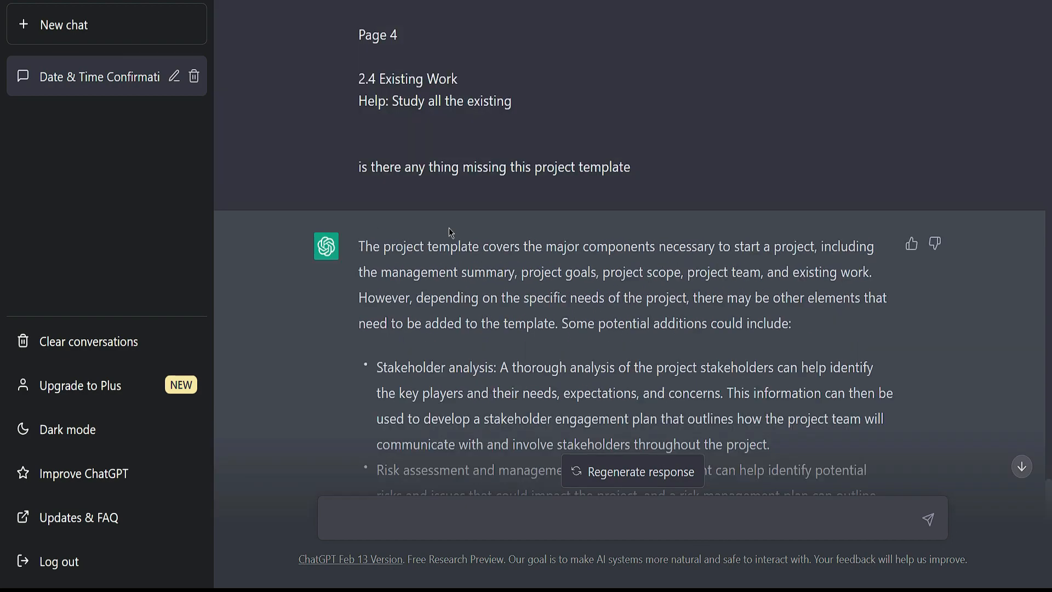
pyautogui.scroll(-3)
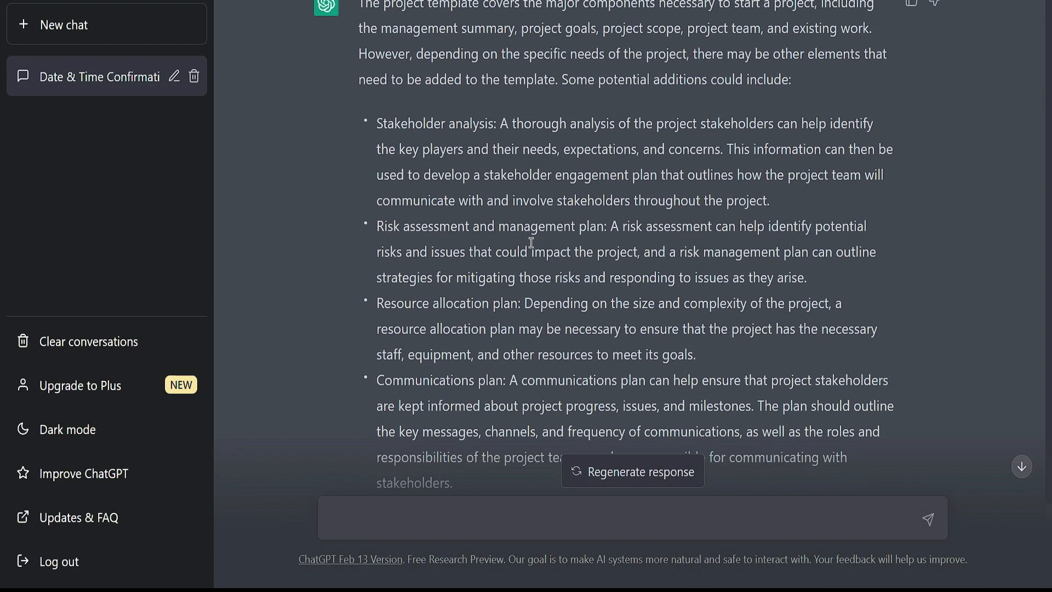
pyautogui.scroll(-3)
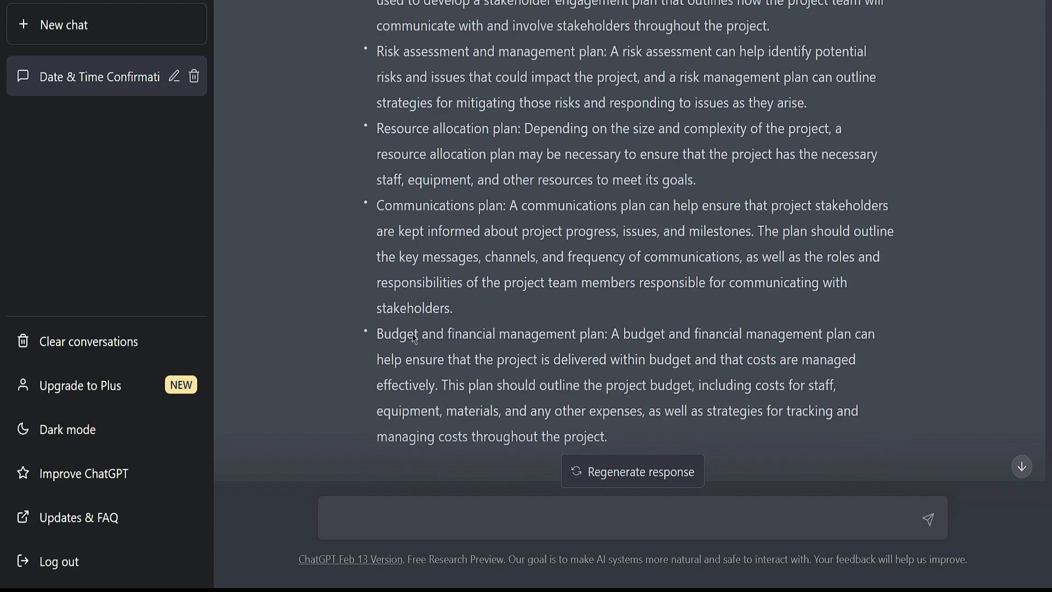
pyautogui.scroll(-3)
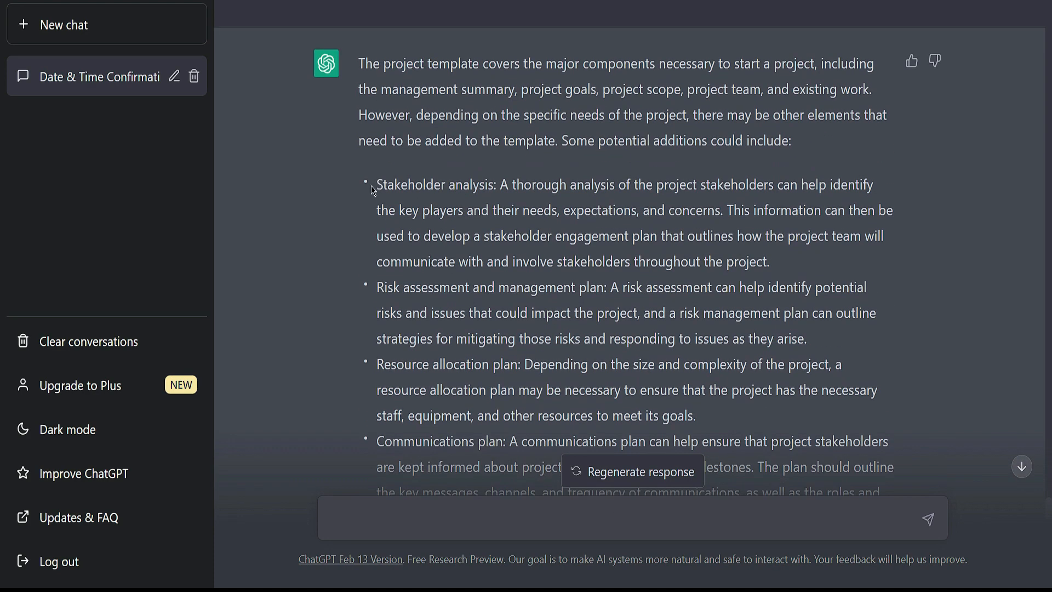
pyautogui.moveTo(402, 287)
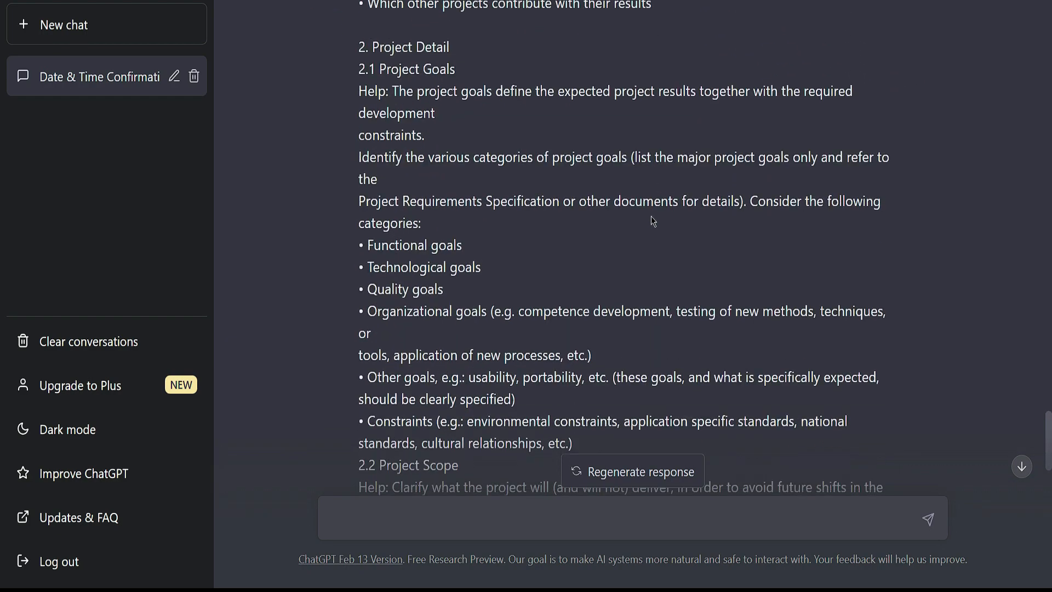
# Request 'Write project proposal template for a software company' and scroll through the reply.
pyautogui.write('A')
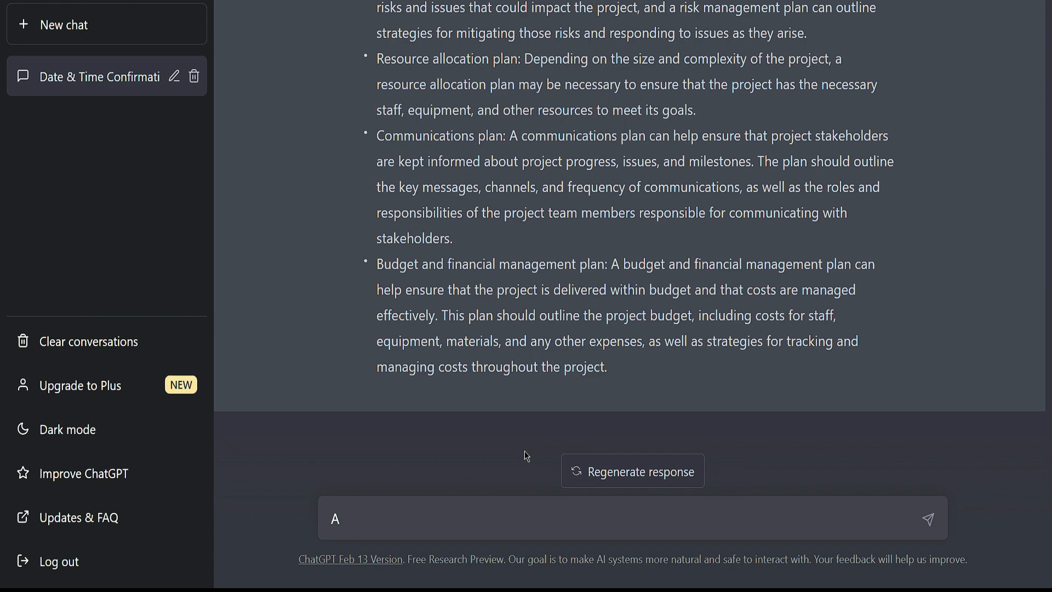
pyautogui.write('nother')
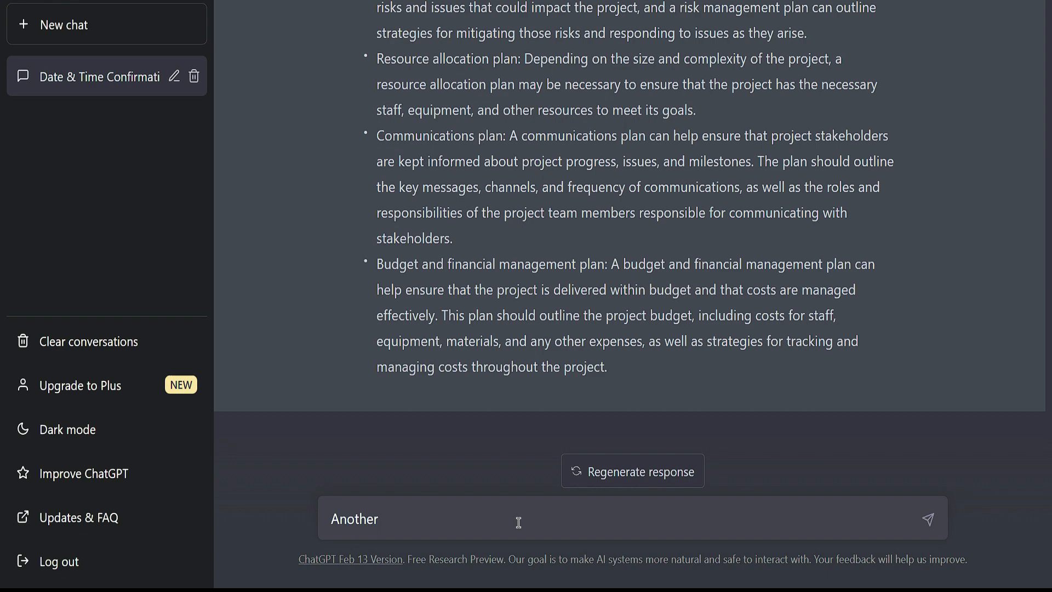
pyautogui.write('Write project proposal template for a software company')
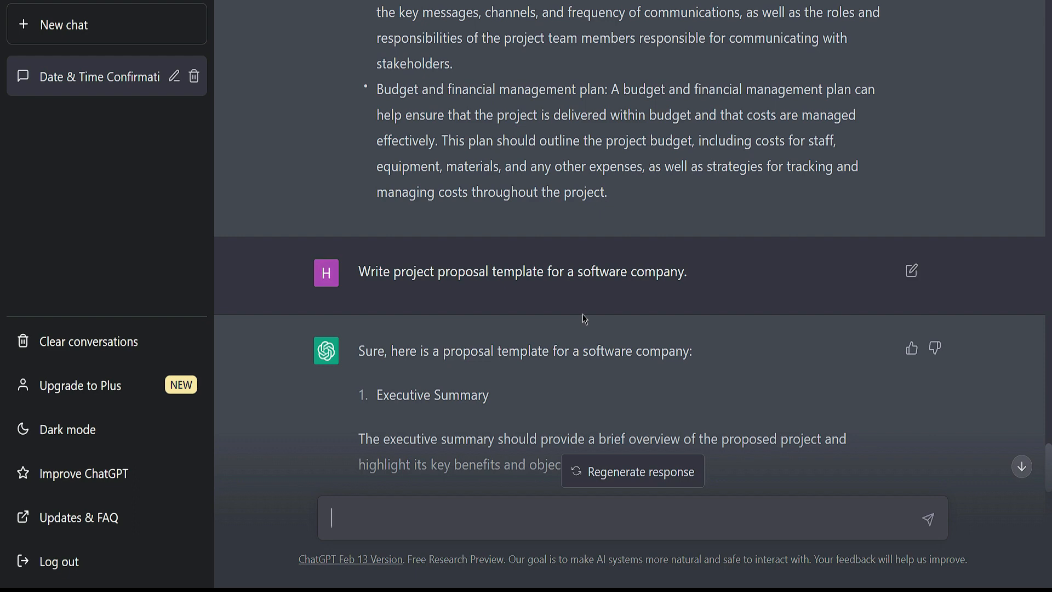
pyautogui.scroll(-3)
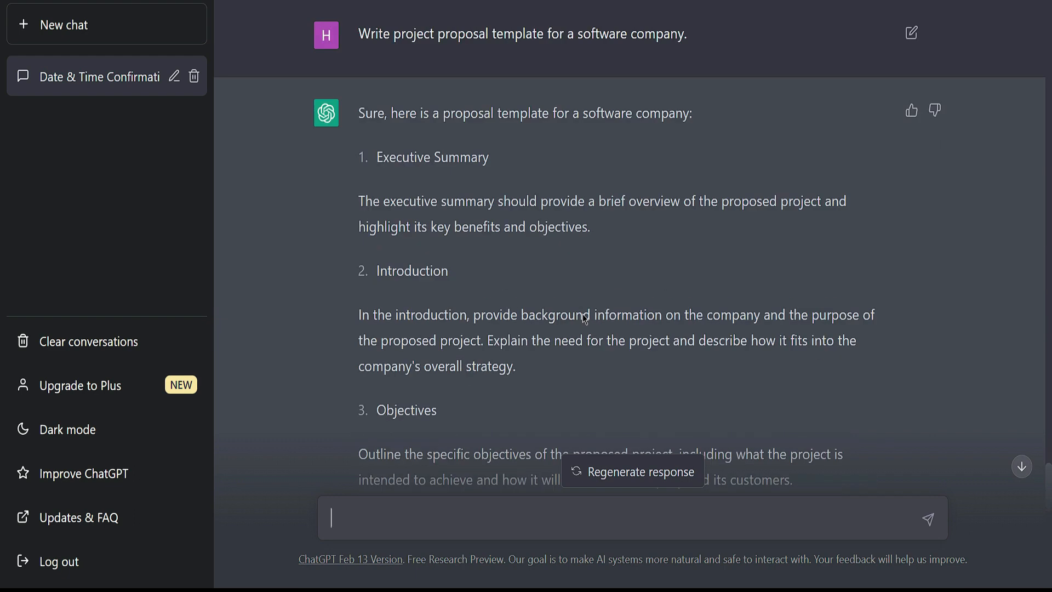
pyautogui.scroll(-3)
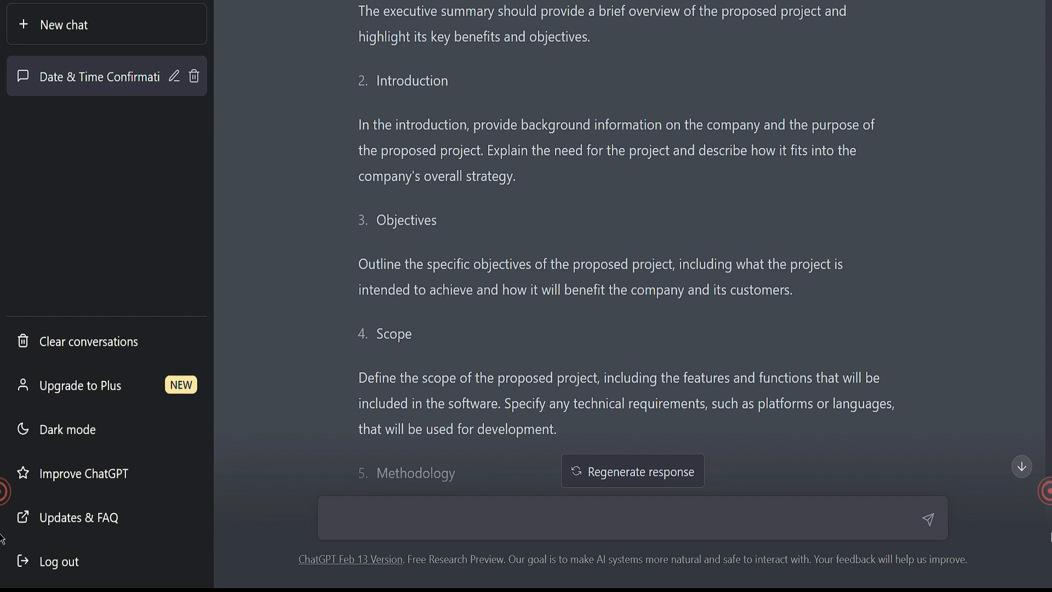
pyautogui.moveTo(508, 327)
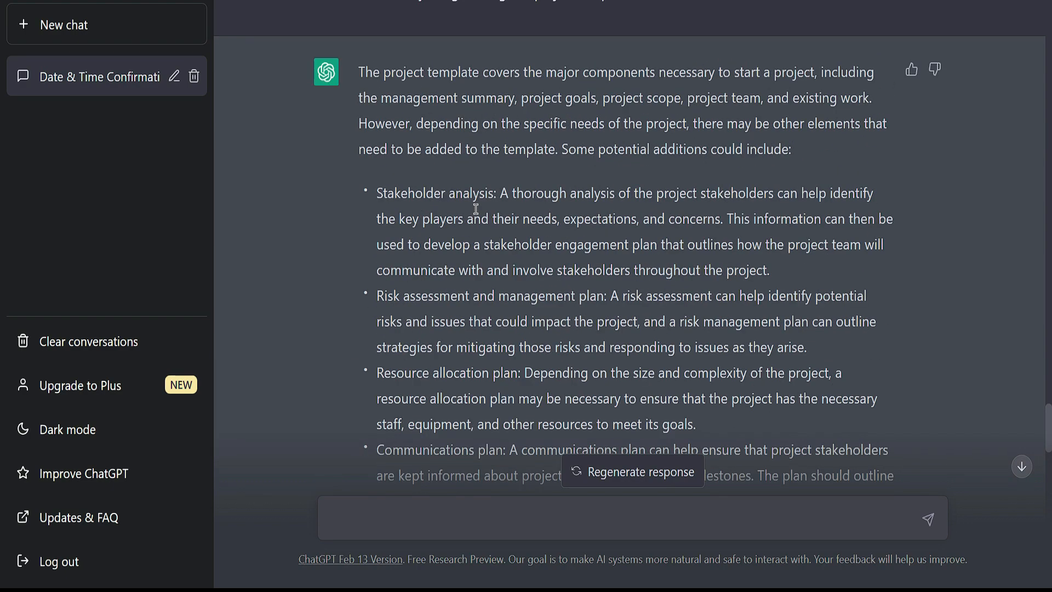
pyautogui.scroll(-3)
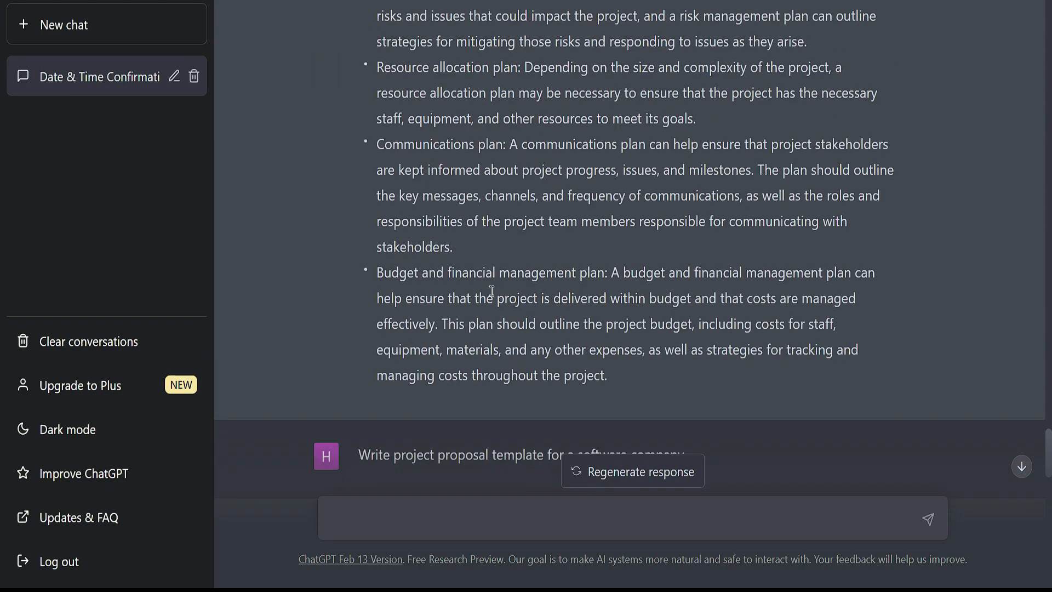